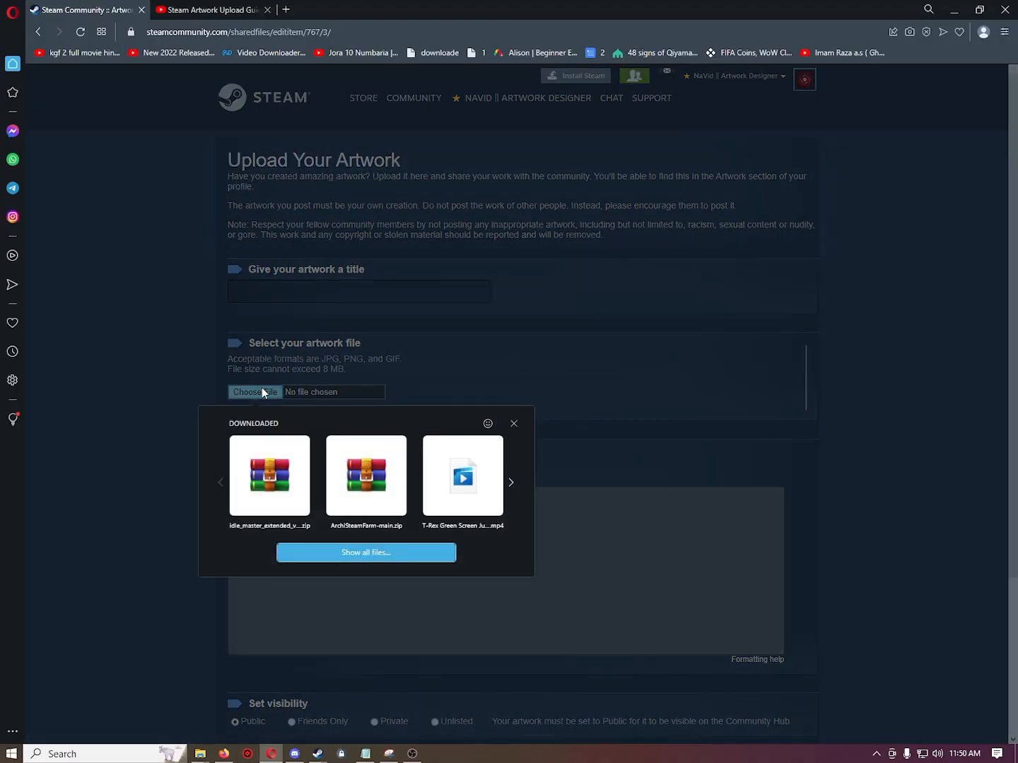
Step: Choose mid.gif as the artwork file, triggering the under-8 MB size warning
{"action": "left_click", "coordinate": [254, 392]}
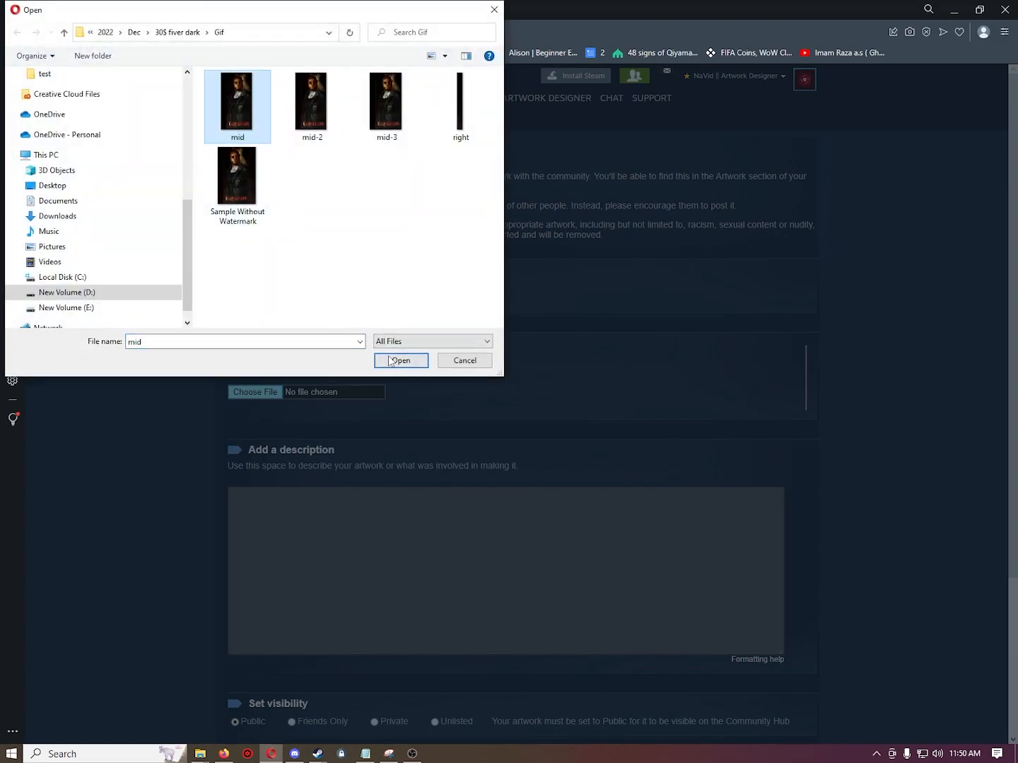
{"action": "left_click", "coordinate": [401, 361]}
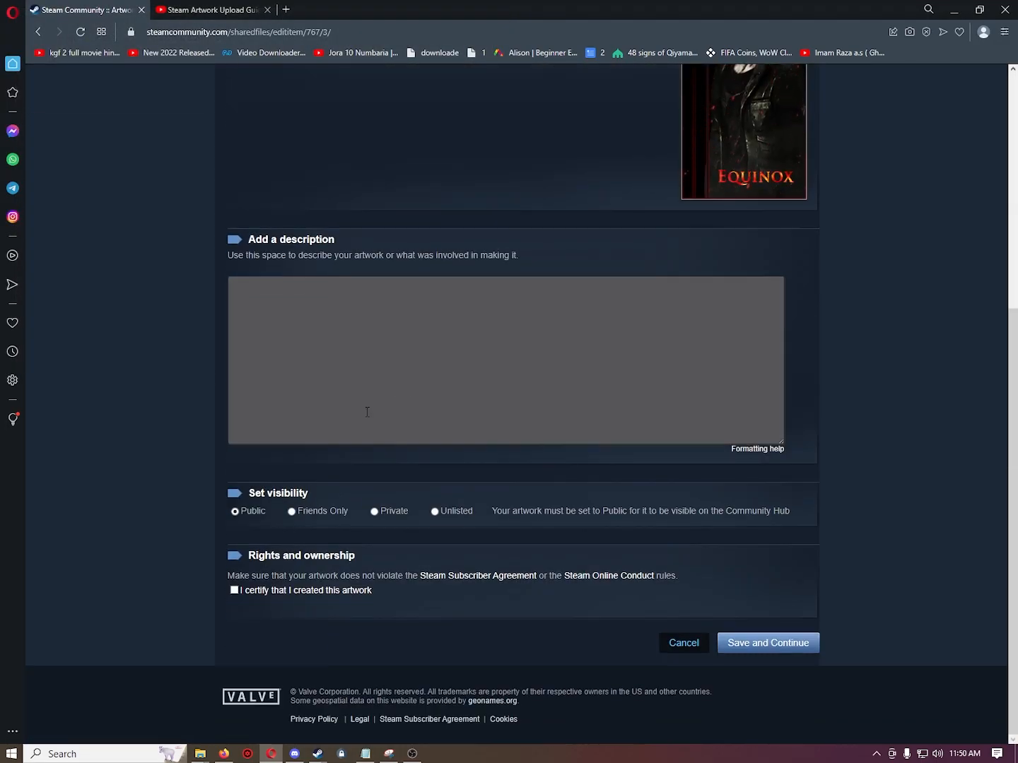
{"action": "left_click", "coordinate": [767, 642]}
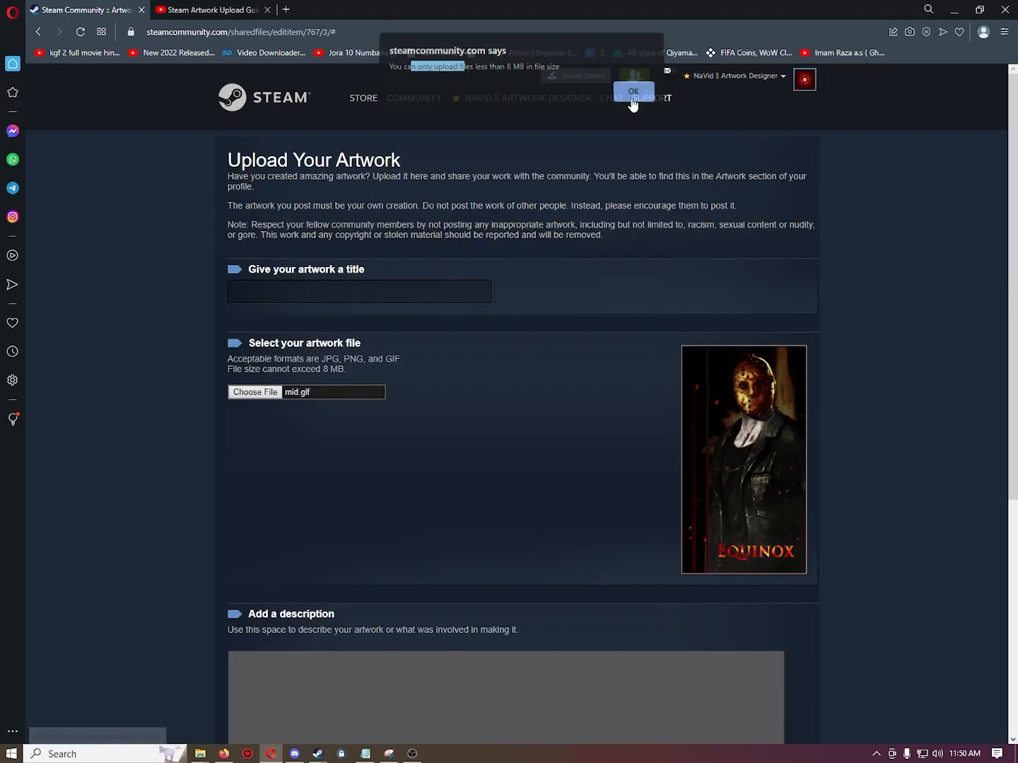
Step: Dismiss the warning and check mid.gif's properties, confirming a 6.38 MB size
{"action": "left_click", "coordinate": [633, 90]}
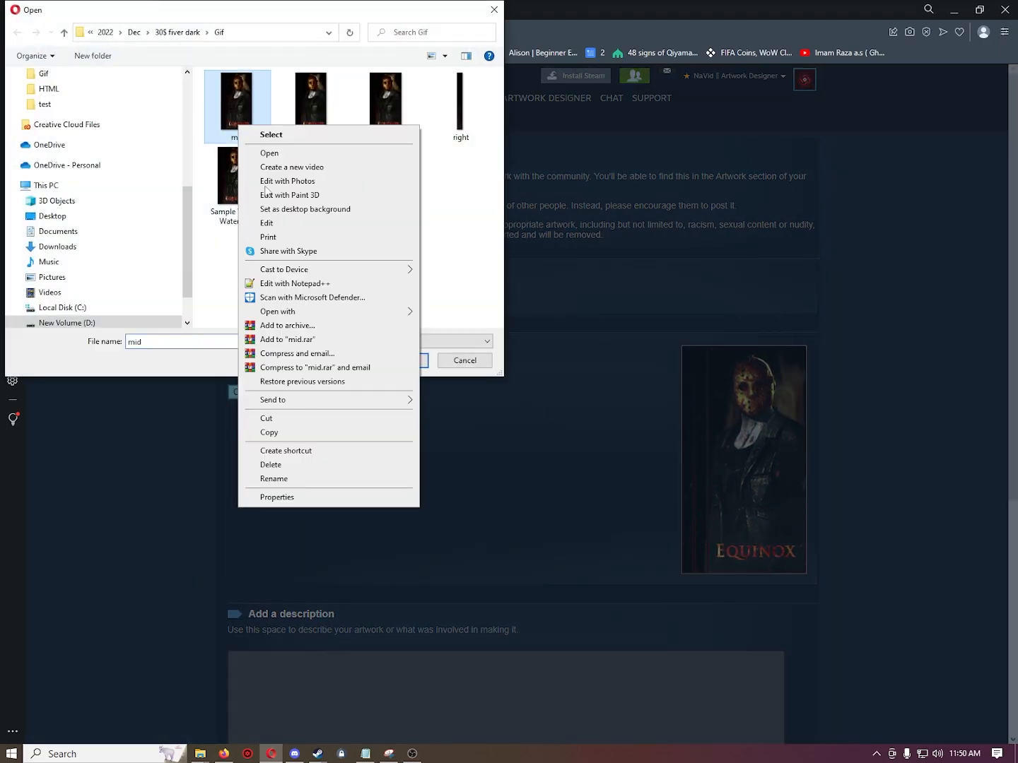
{"action": "left_click", "coordinate": [276, 498]}
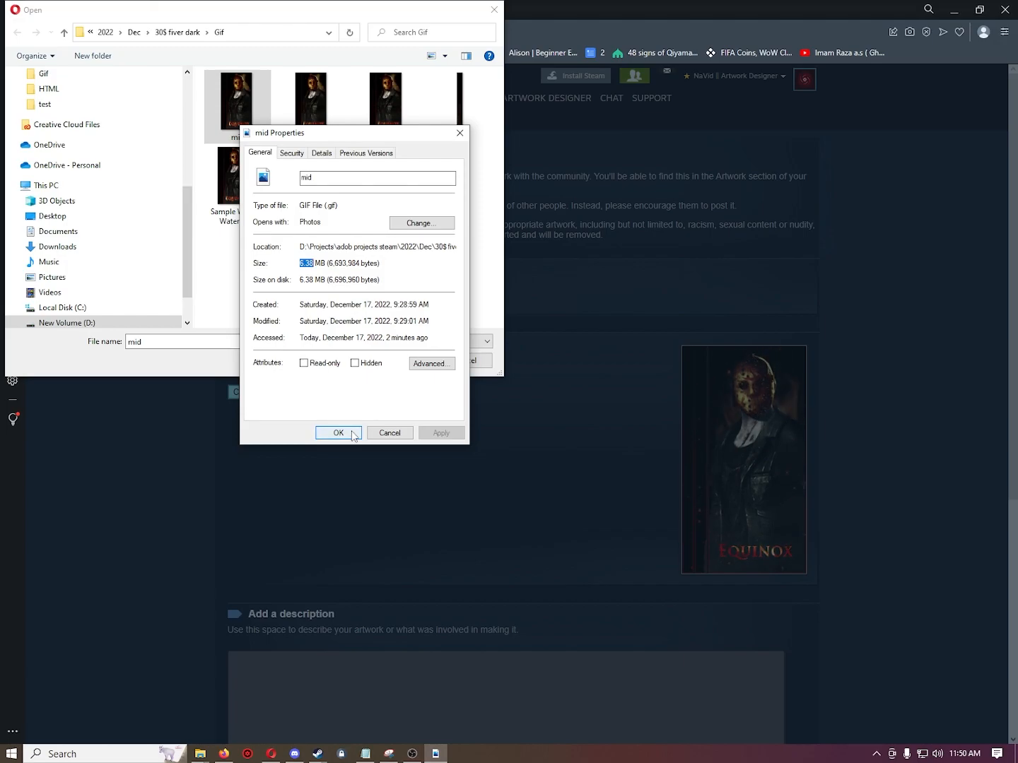
{"action": "left_click", "coordinate": [338, 433]}
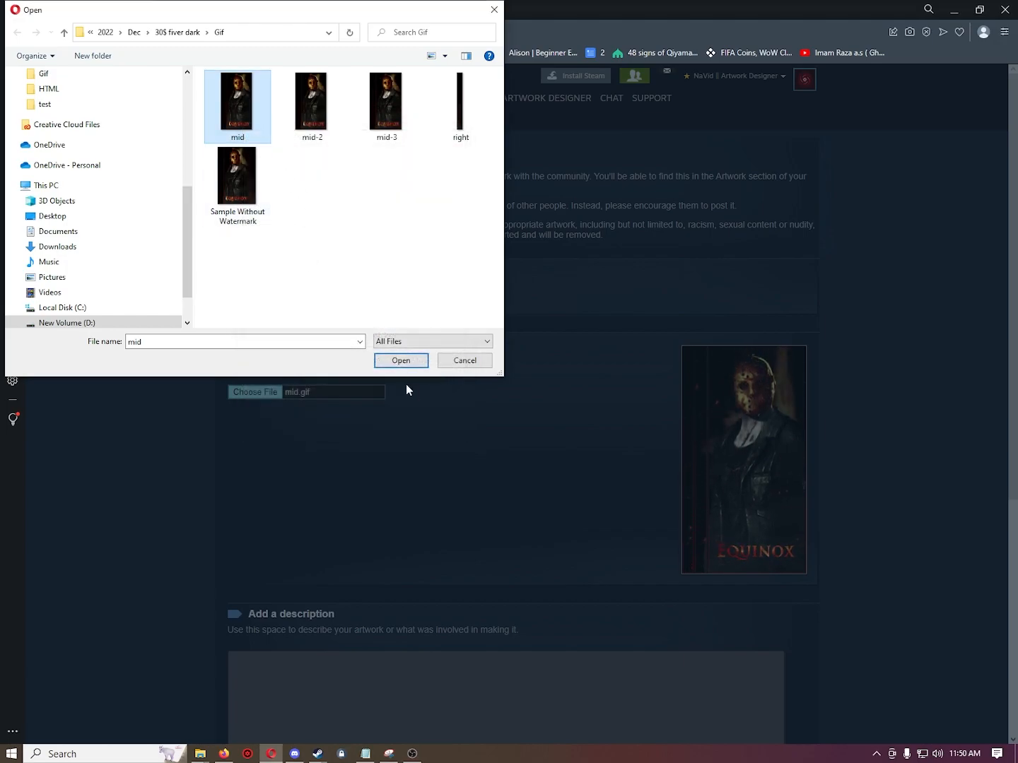
Step: Re-select mid.gif as the artwork and dismiss the size warning again
{"action": "left_click", "coordinate": [401, 361]}
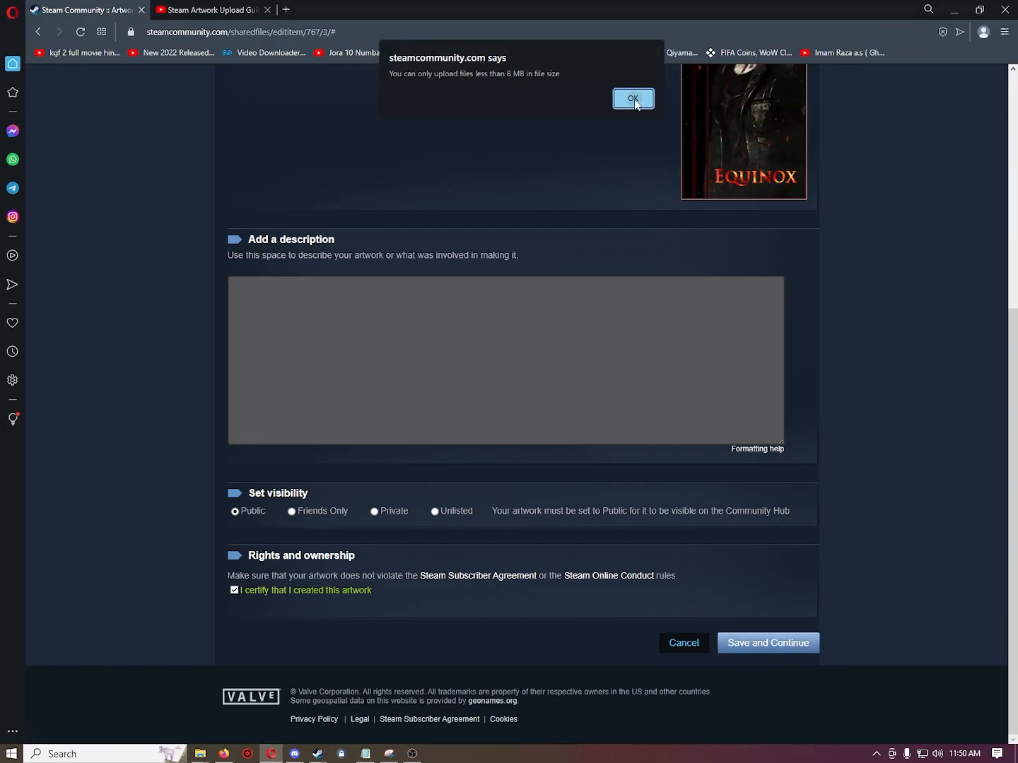
{"action": "left_click", "coordinate": [634, 97]}
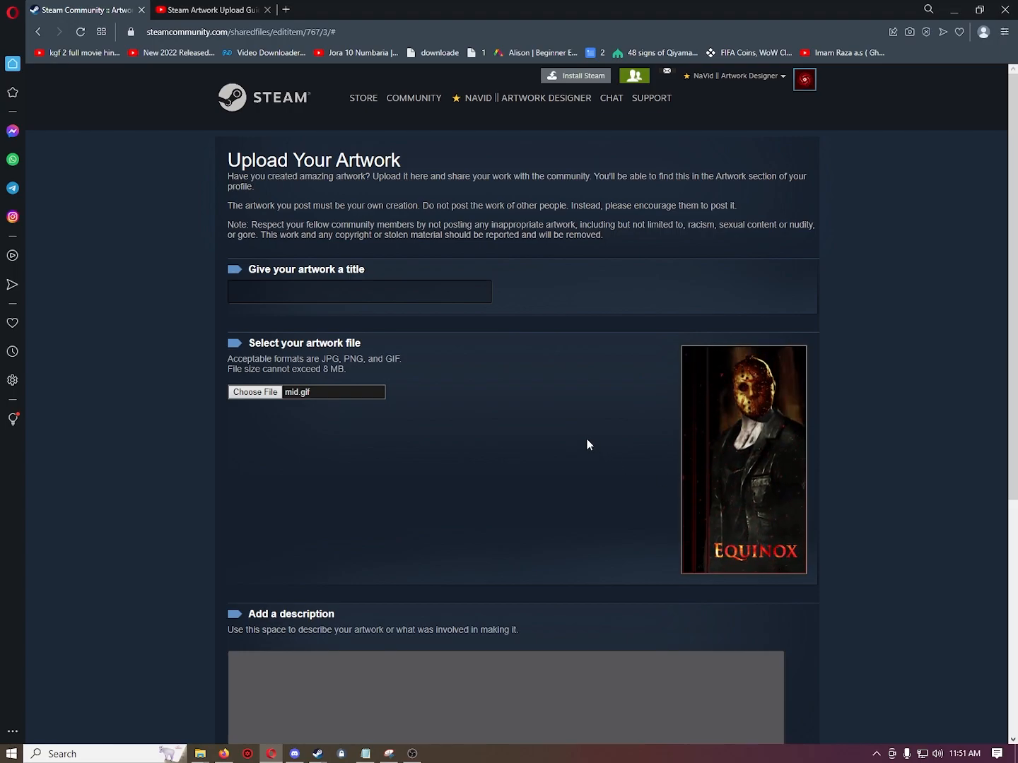
{"action": "mouse_move", "coordinate": [571, 470]}
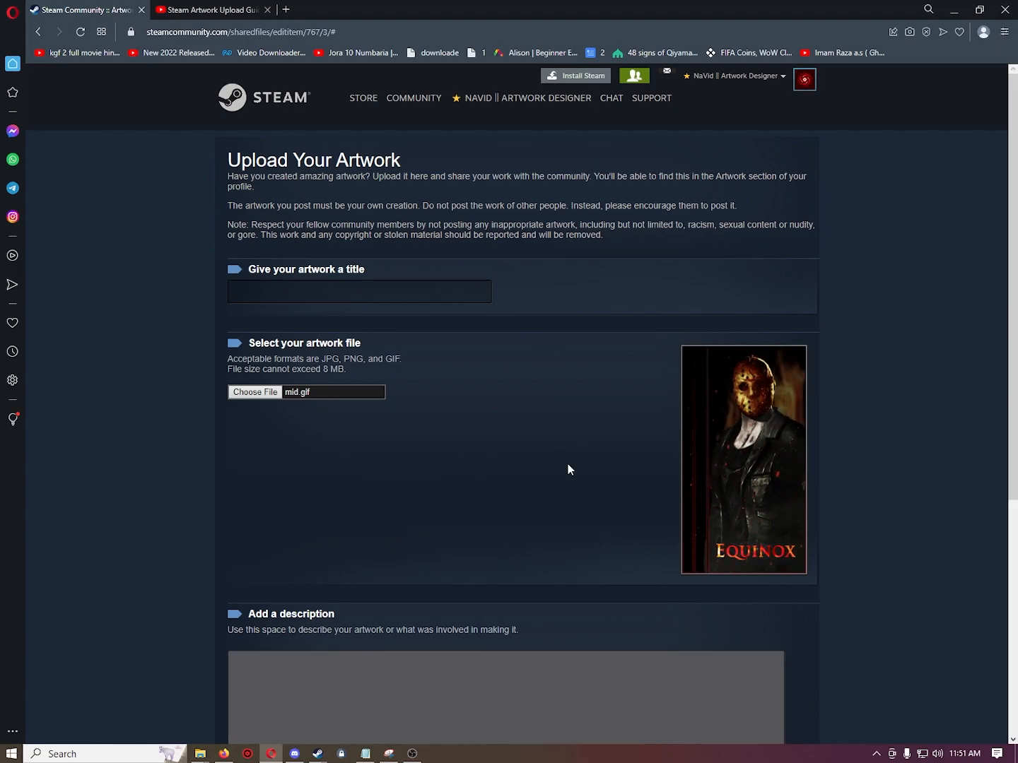
{"action": "left_click", "coordinate": [212, 12]}
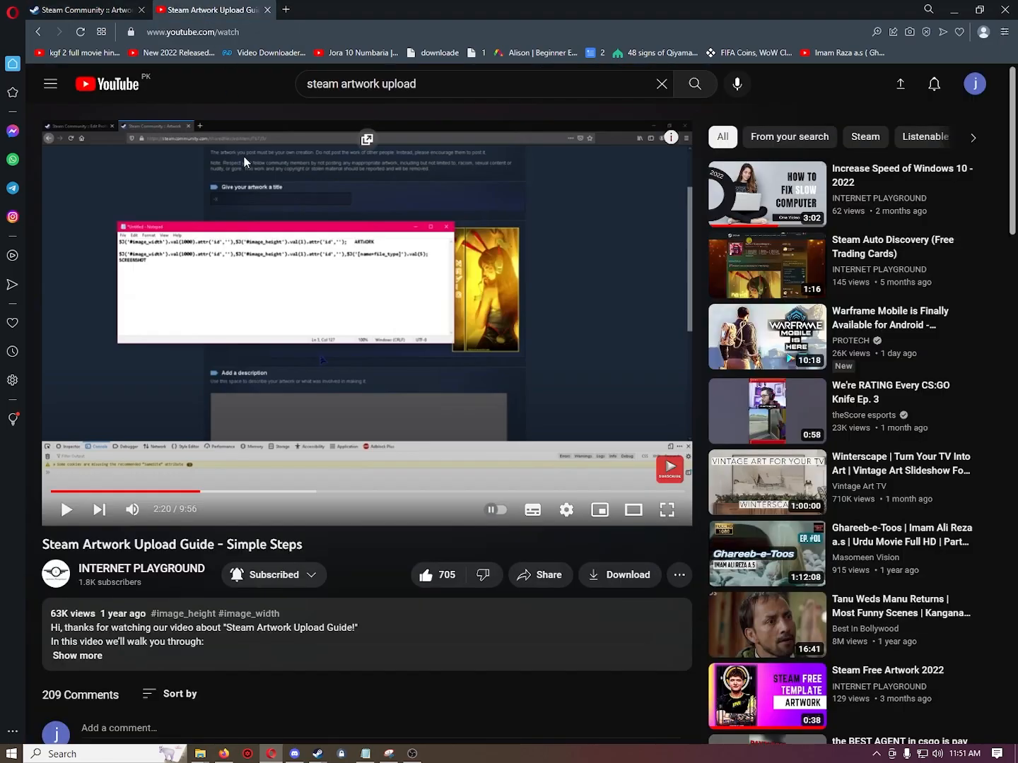
{"action": "scroll", "scroll_direction": "down", "scroll_amount": 3}
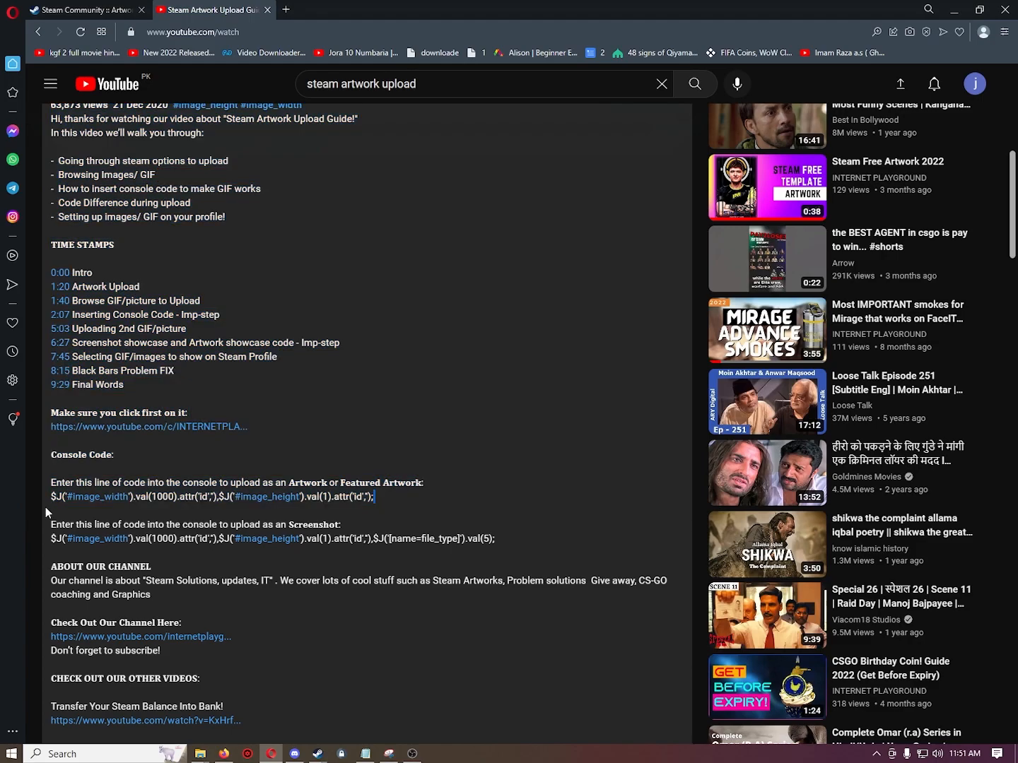
{"action": "right_click", "coordinate": [212, 496]}
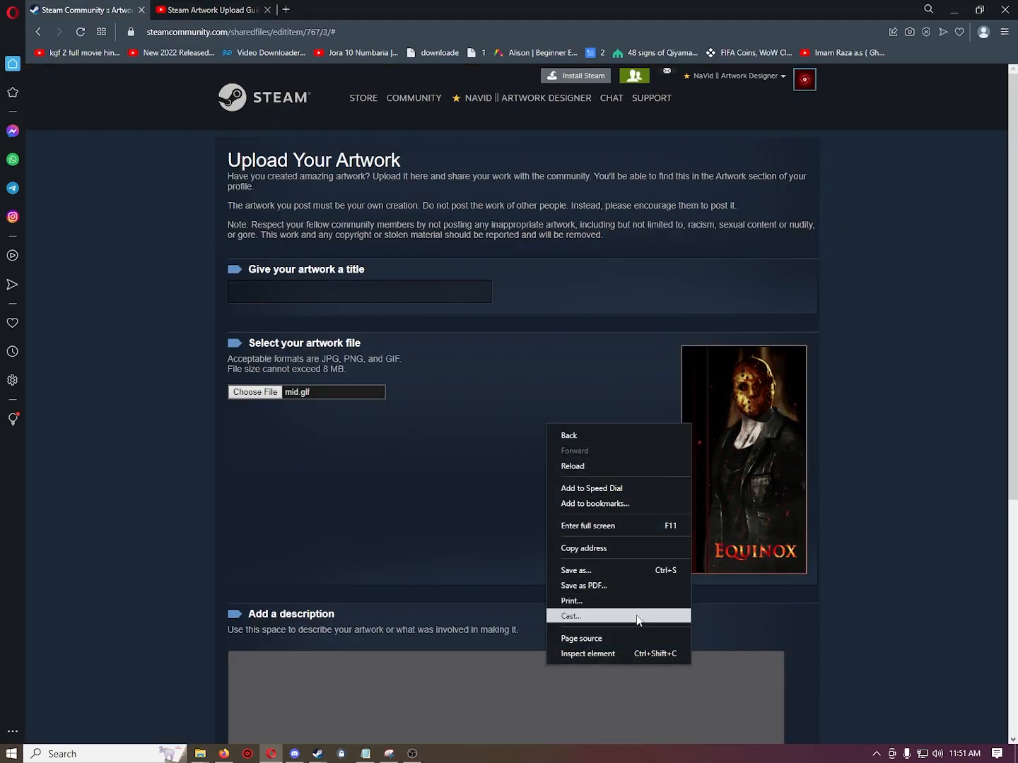
Step: Attempt to upload mid.gif again, hitting and dismissing the 8 MB warning
{"action": "left_click", "coordinate": [590, 653]}
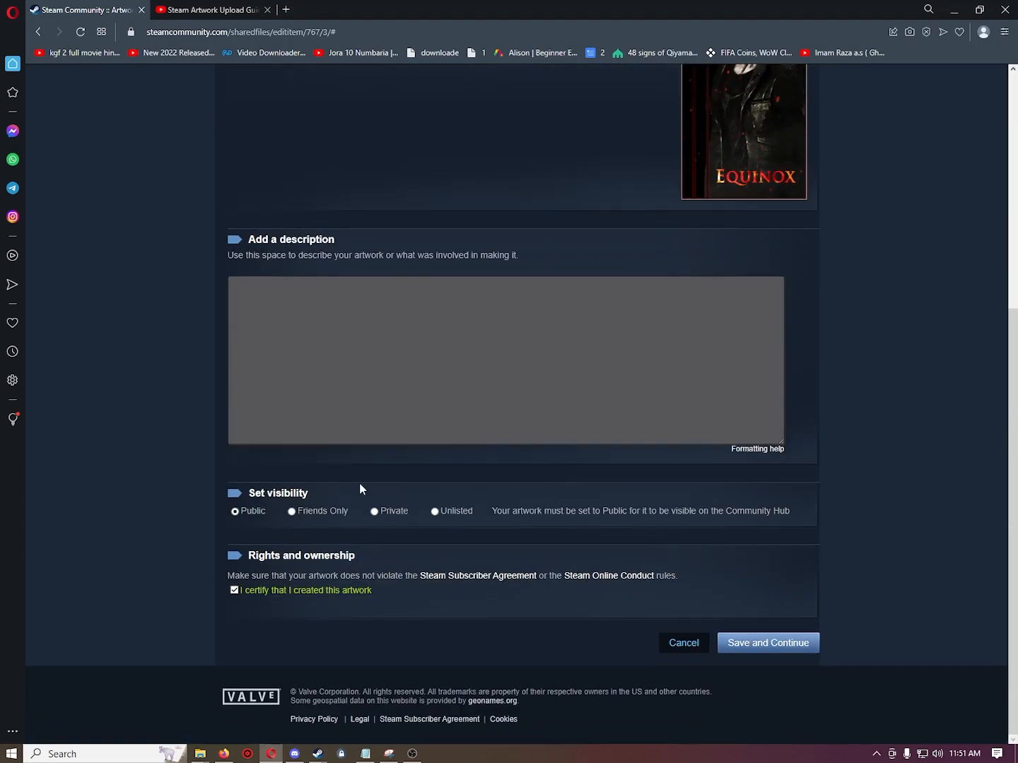
{"action": "left_click", "coordinate": [768, 642]}
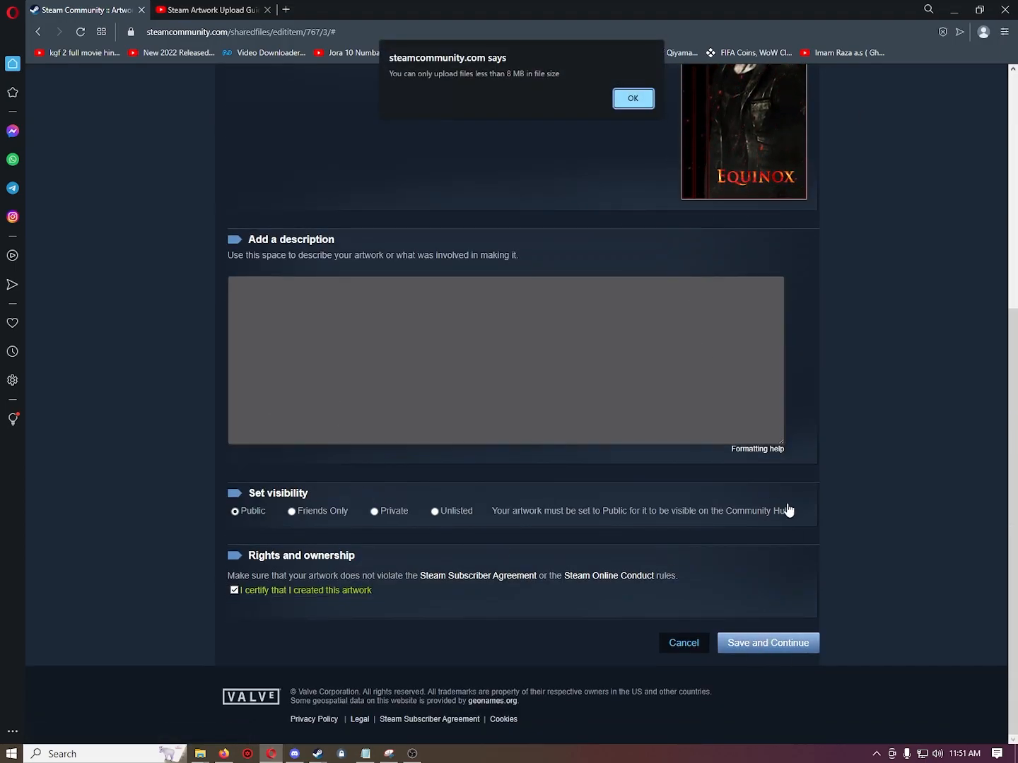
{"action": "mouse_move", "coordinate": [682, 418]}
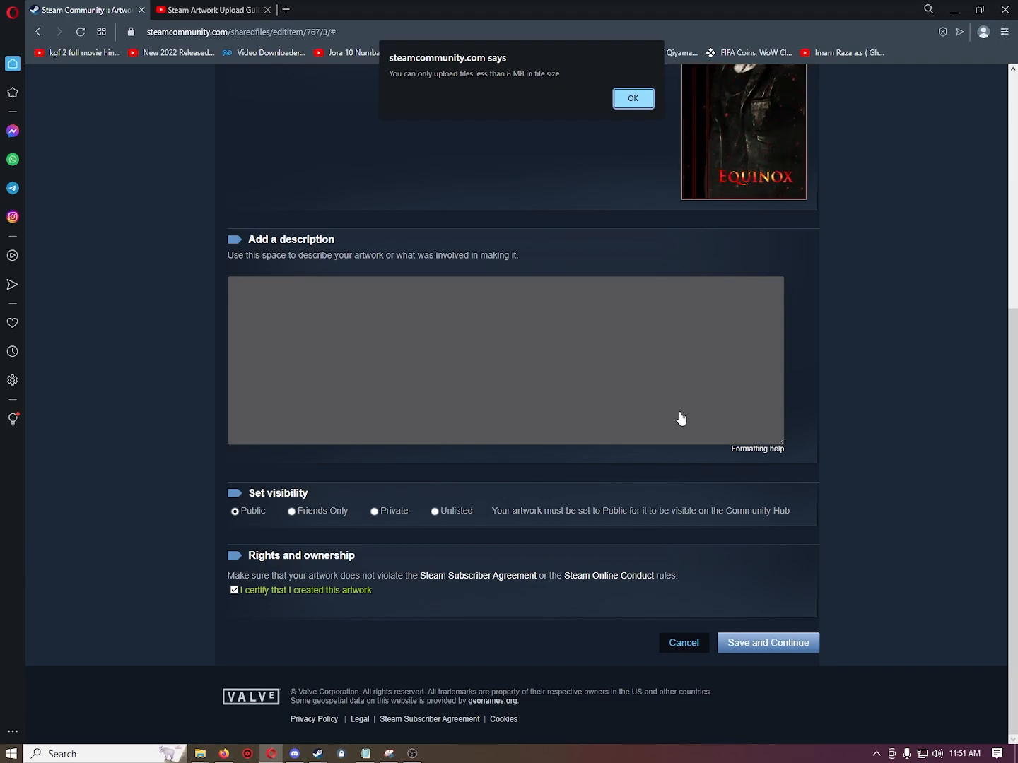
{"action": "mouse_move", "coordinate": [670, 469]}
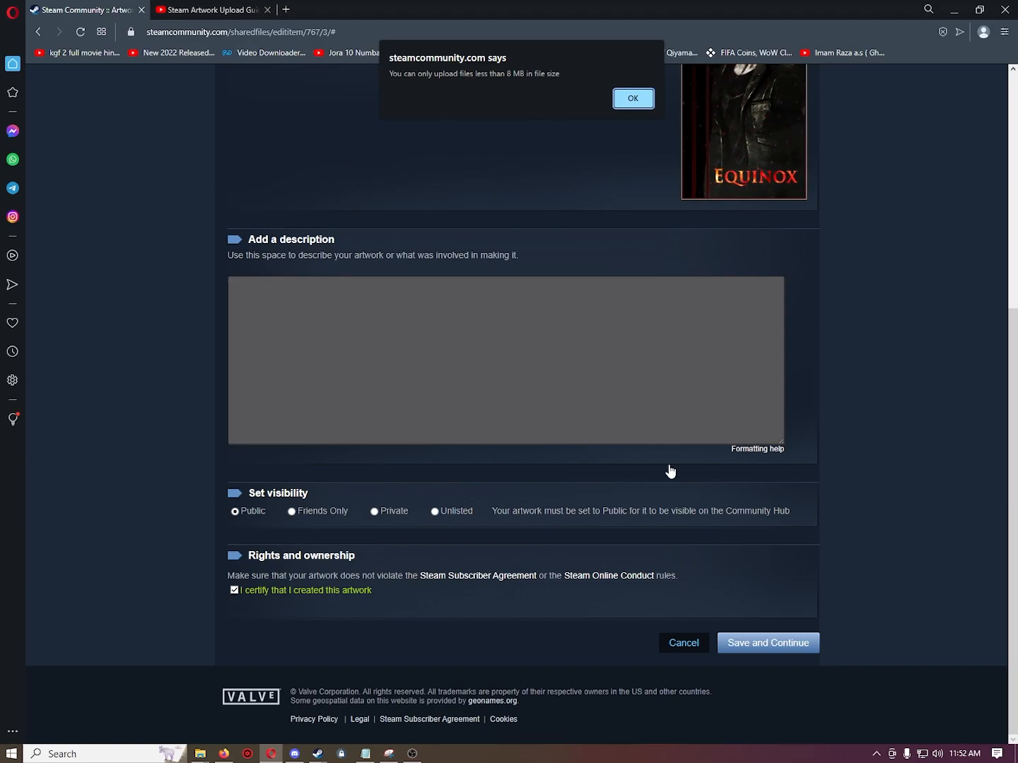
{"action": "left_click", "coordinate": [634, 98]}
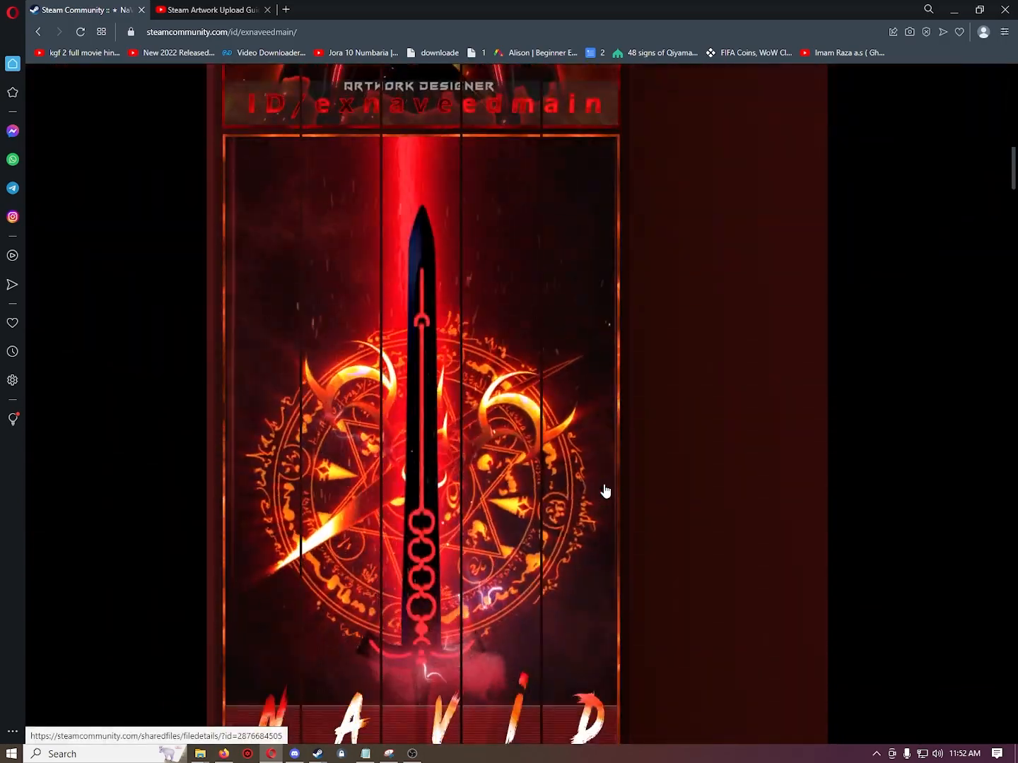
Step: Scroll the profile down to the featured artwork, achievement and workshop showcases
{"action": "scroll", "scroll_direction": "down", "scroll_amount": 3}
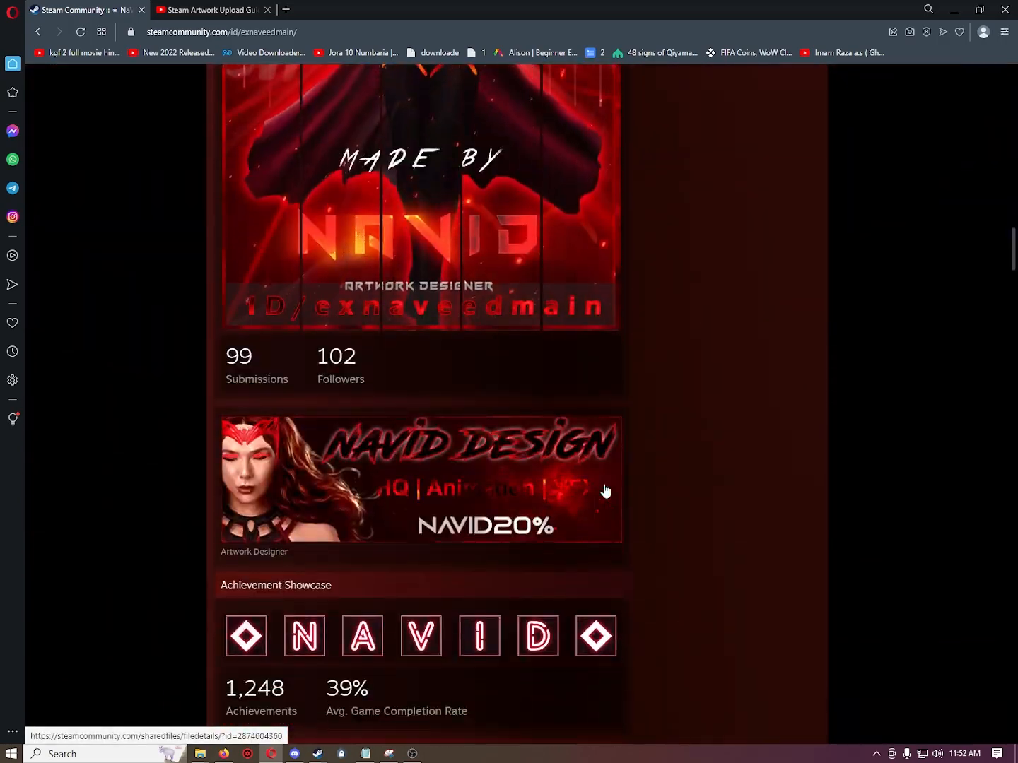
{"action": "scroll", "scroll_direction": "down", "scroll_amount": 3}
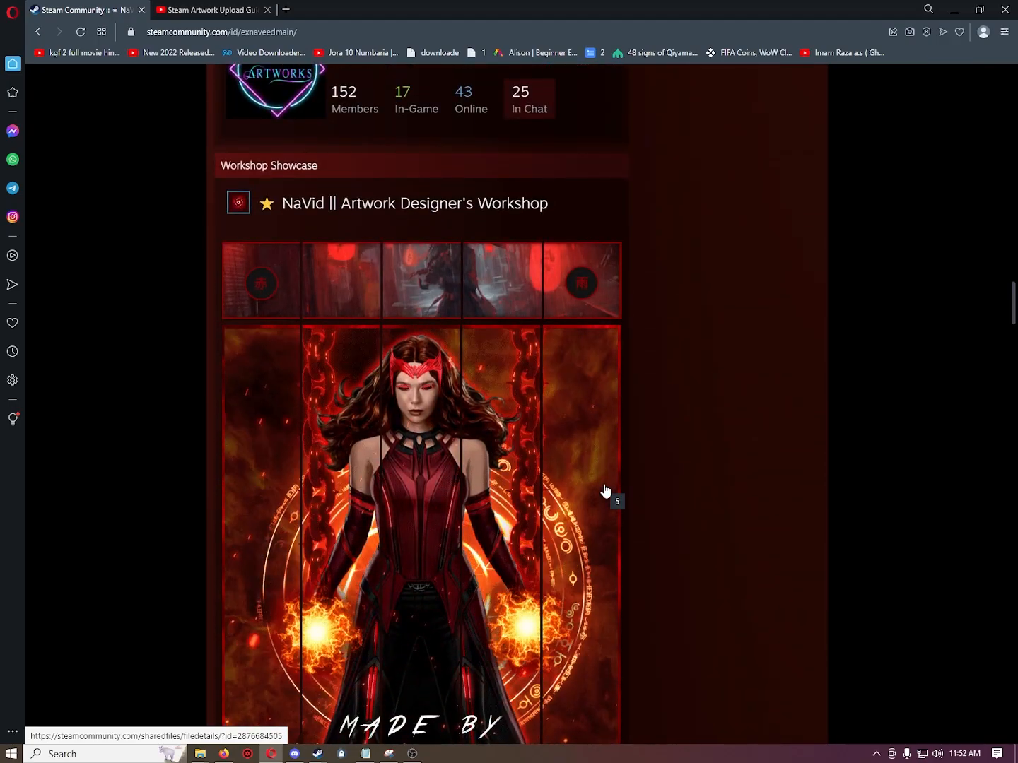